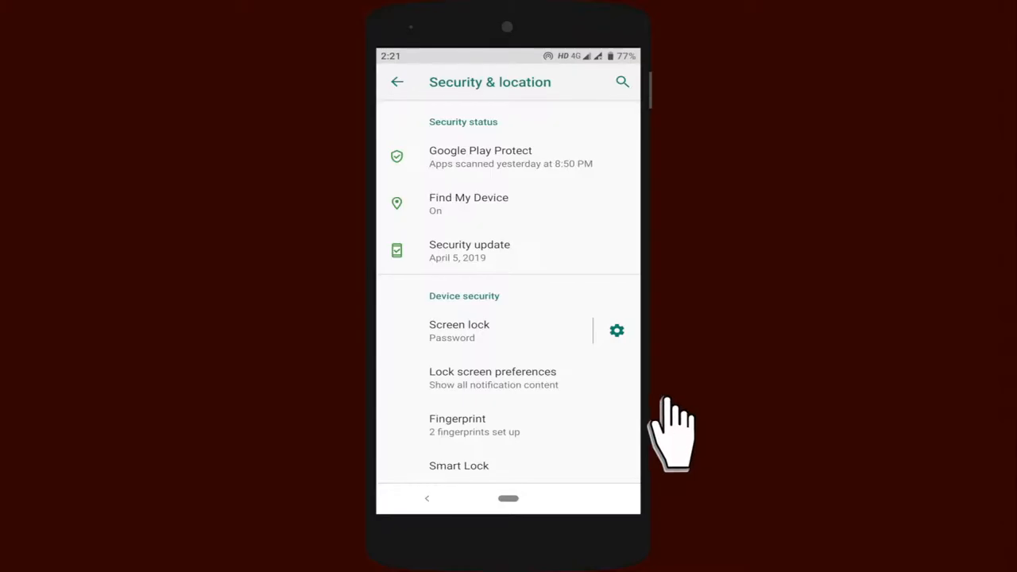
mouse_move(623, 378)
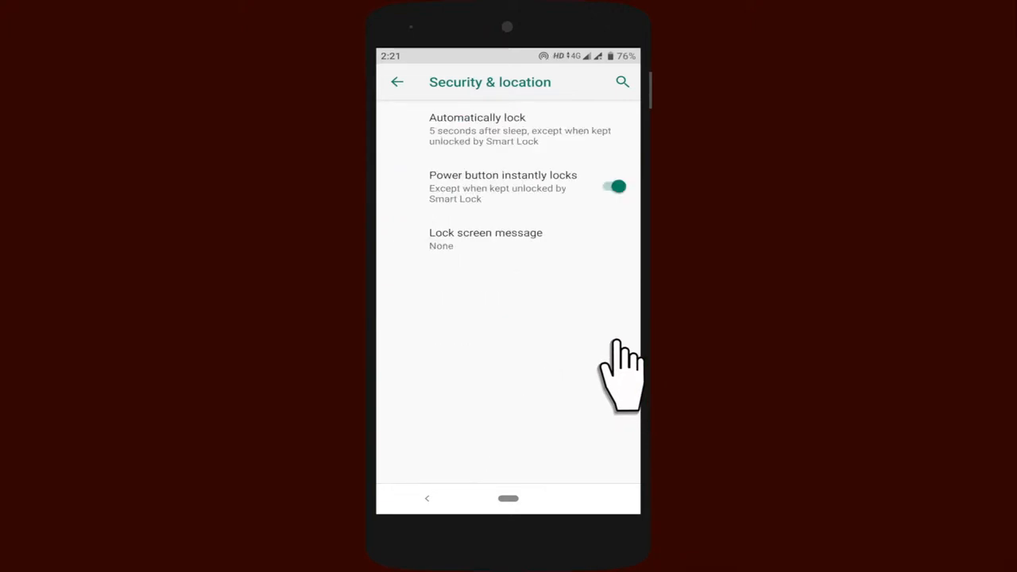
mouse_move(489, 183)
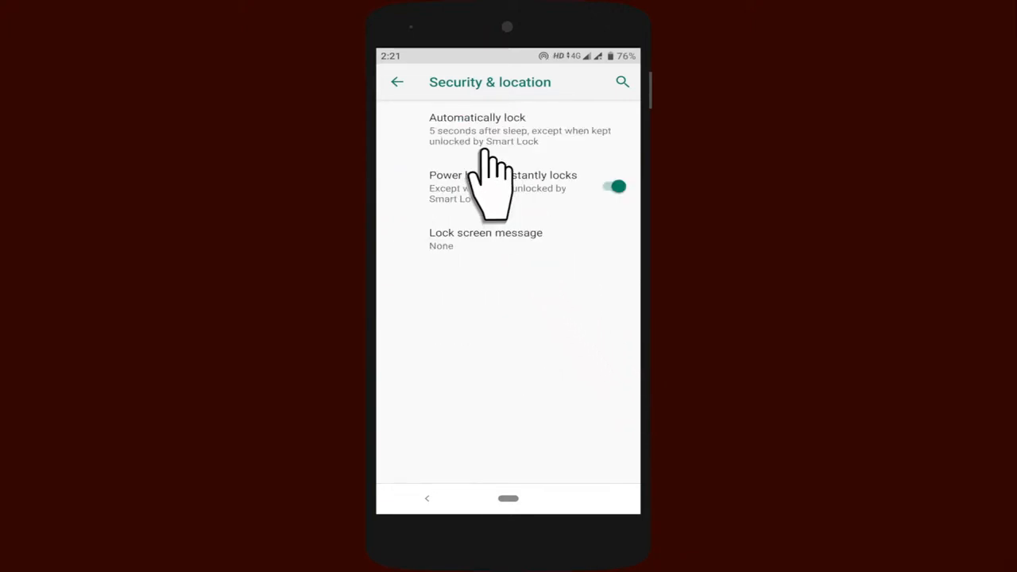
- Show the automatic lock delay choices, from Immediately to 30 minutes
left_click(477, 127)
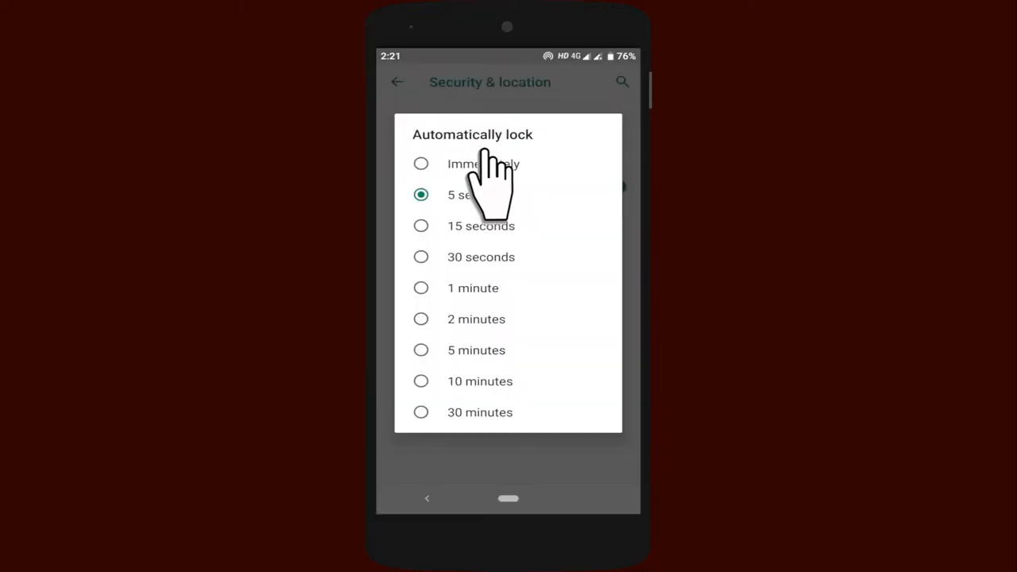
mouse_move(476, 215)
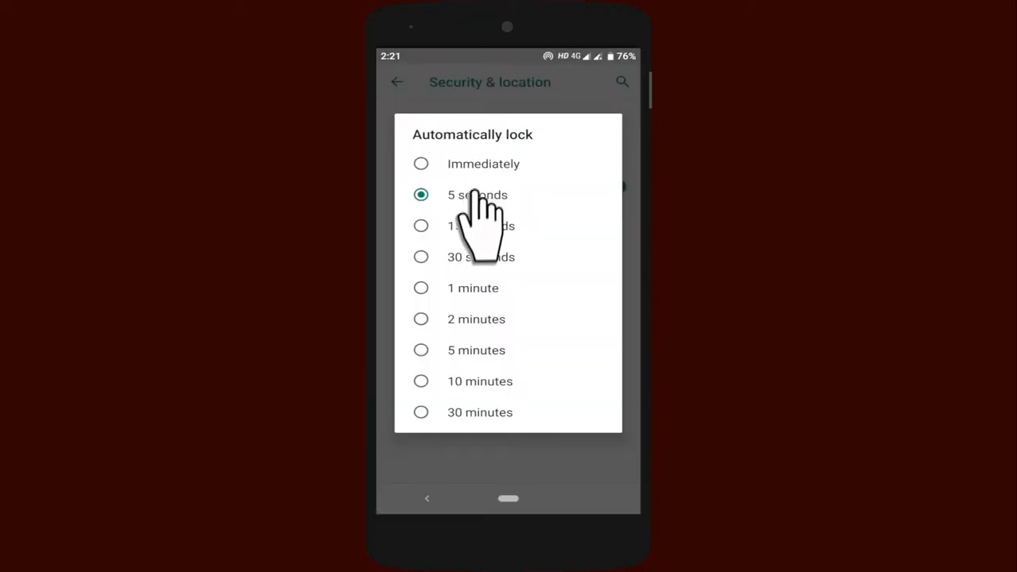
mouse_move(445, 350)
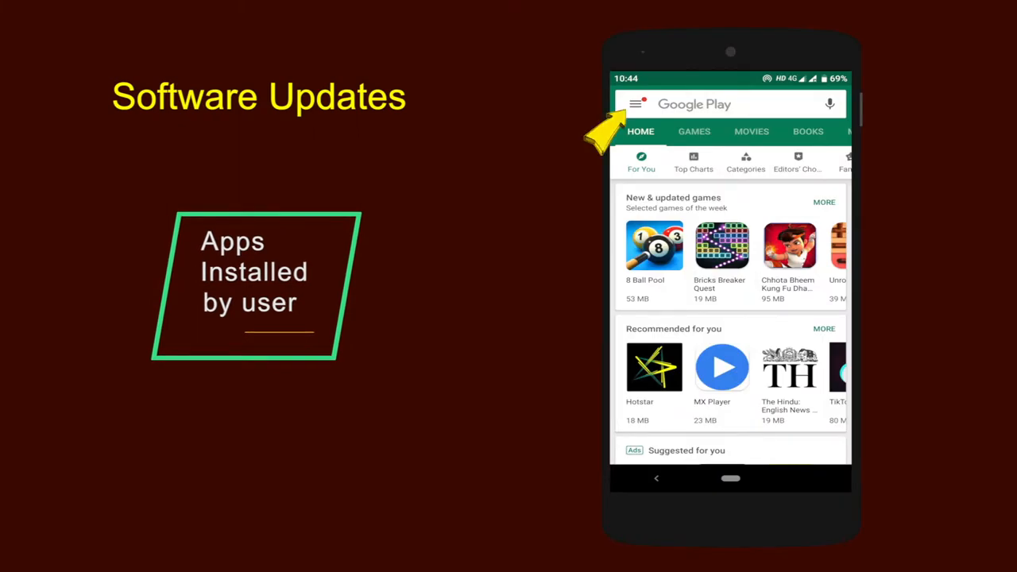
- Bring up the Play Store side menu listing My apps & games
left_click(635, 105)
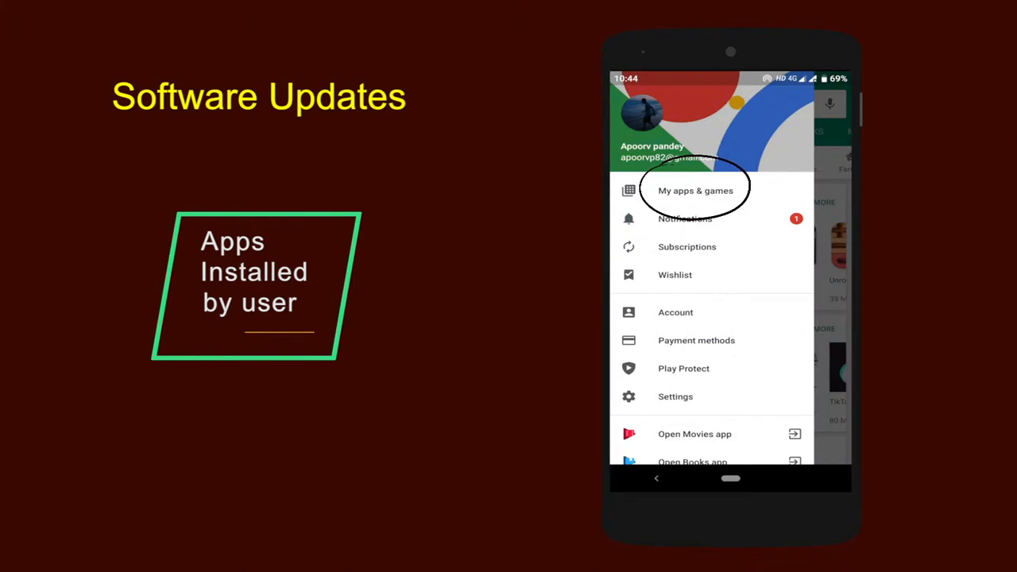